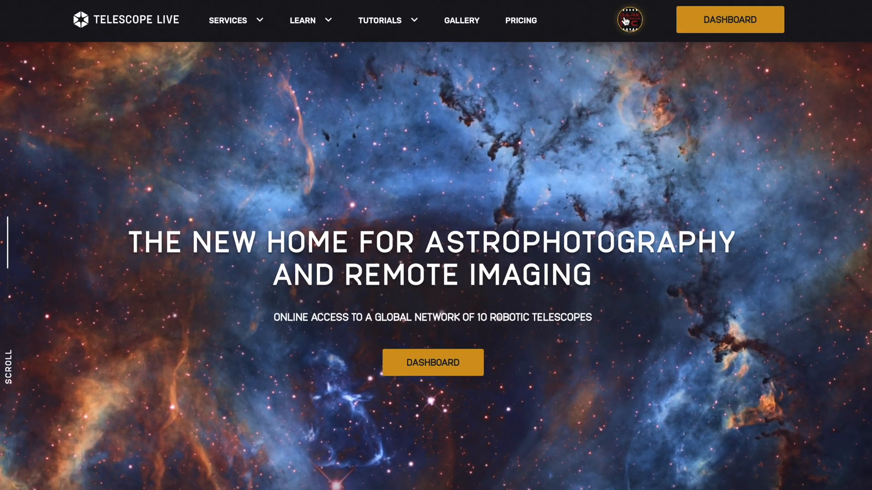
# - Show the Telescope Live dashboard and browse down the Observations grid
pyautogui.click(432, 362)
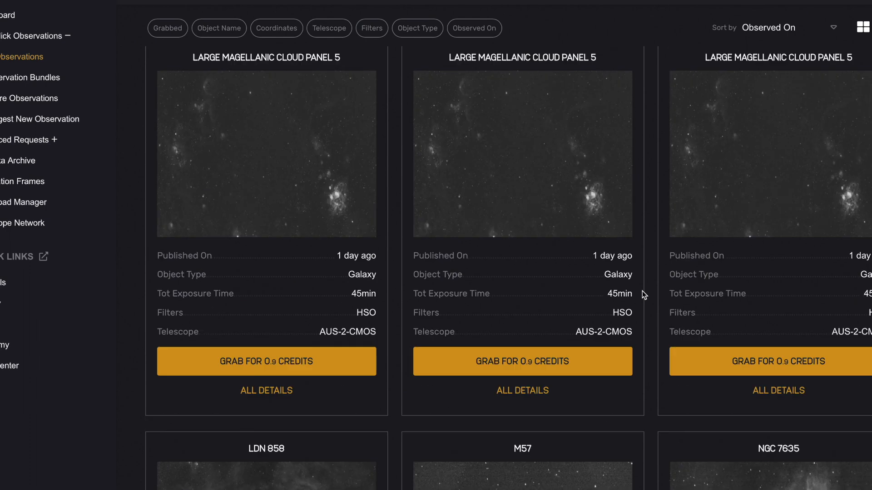
pyautogui.scroll(-3)
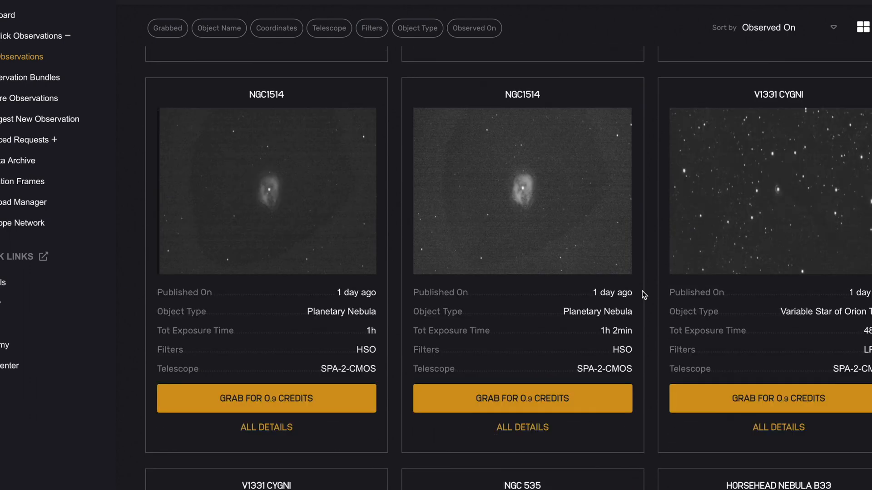
pyautogui.scroll(-3)
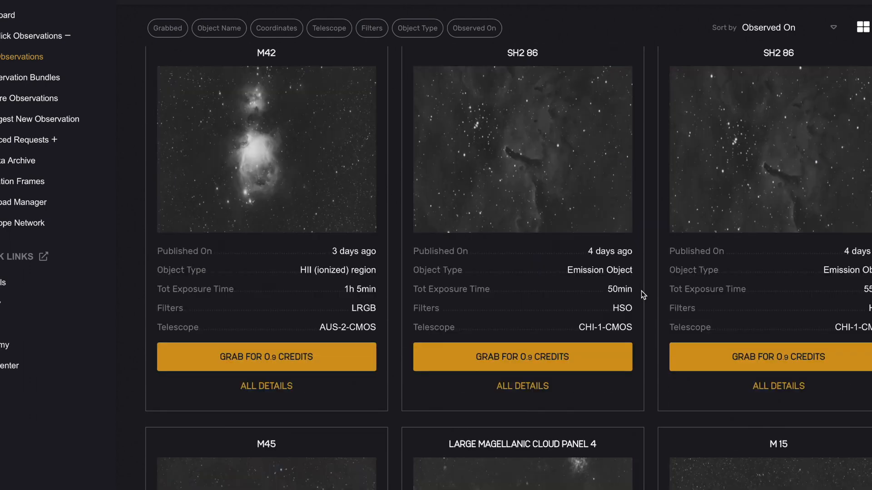
pyautogui.scroll(-3)
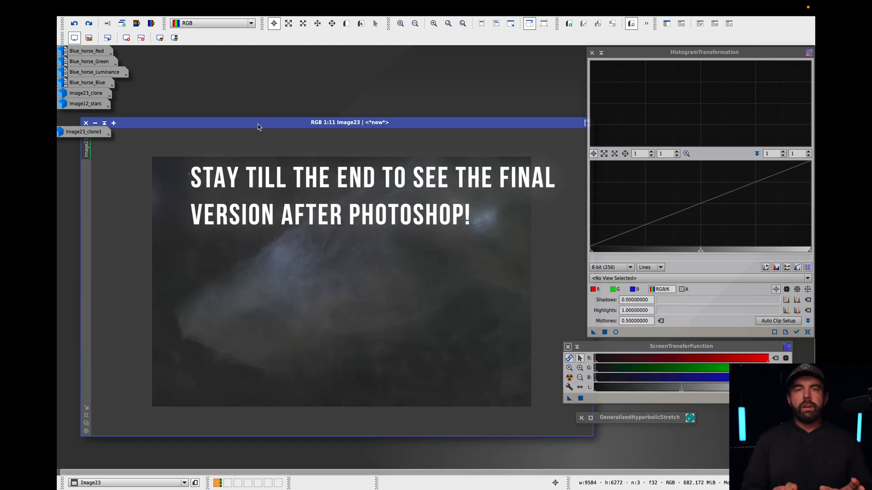
pyautogui.moveTo(347, 324)
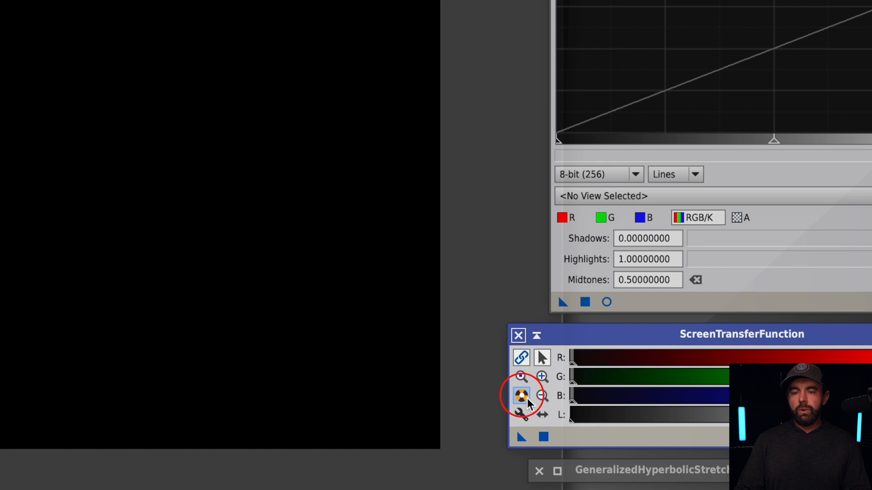
# - Auto-stretch with STF and copy its values into HistogramTransformation
pyautogui.click(521, 396)
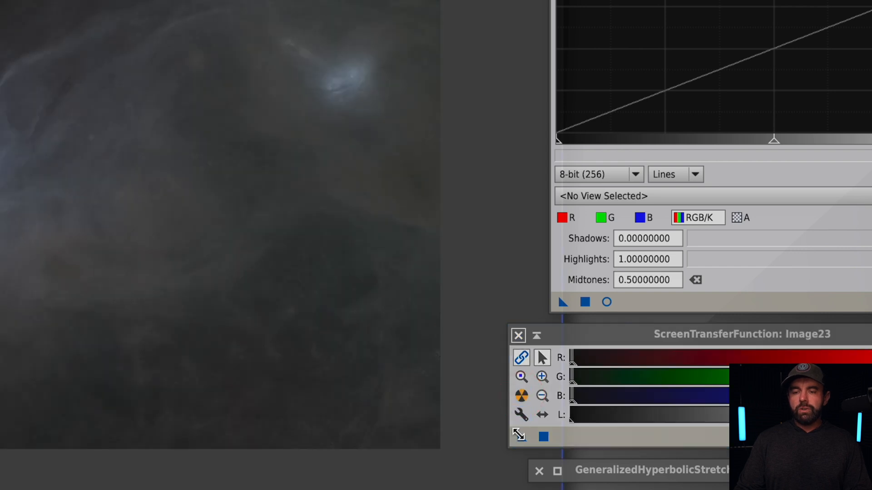
pyautogui.click(521, 439)
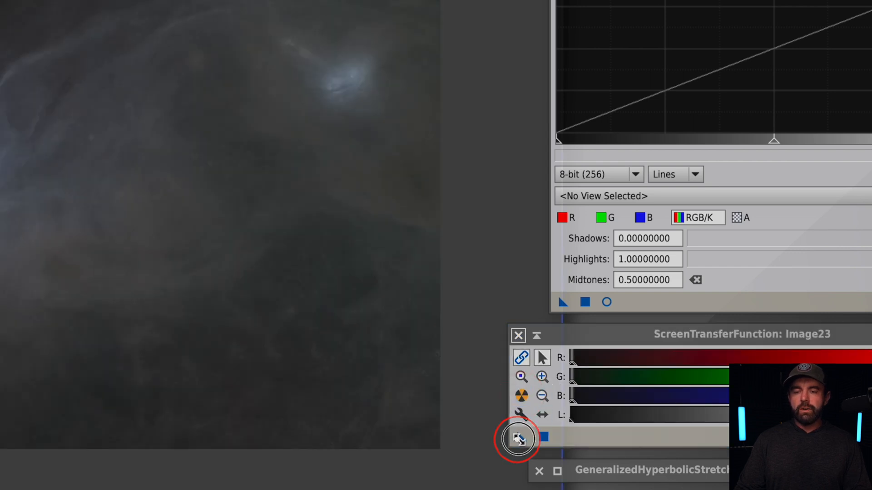
pyautogui.click(517, 439)
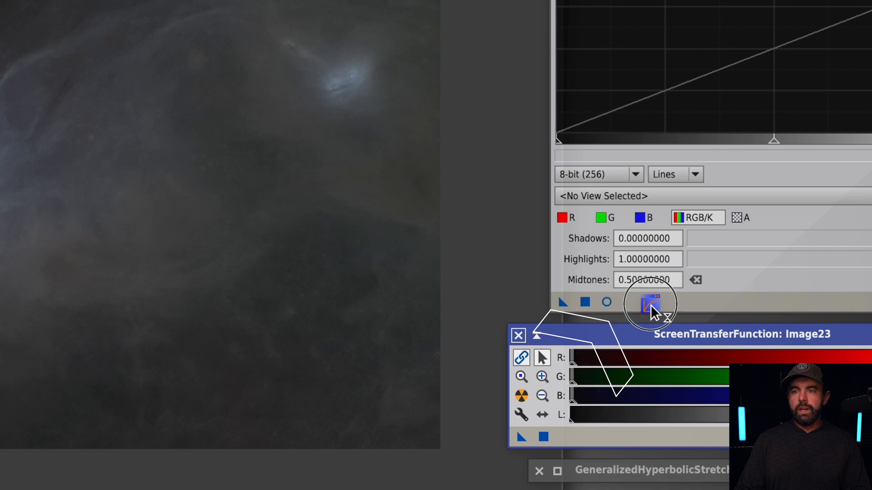
pyautogui.click(650, 302)
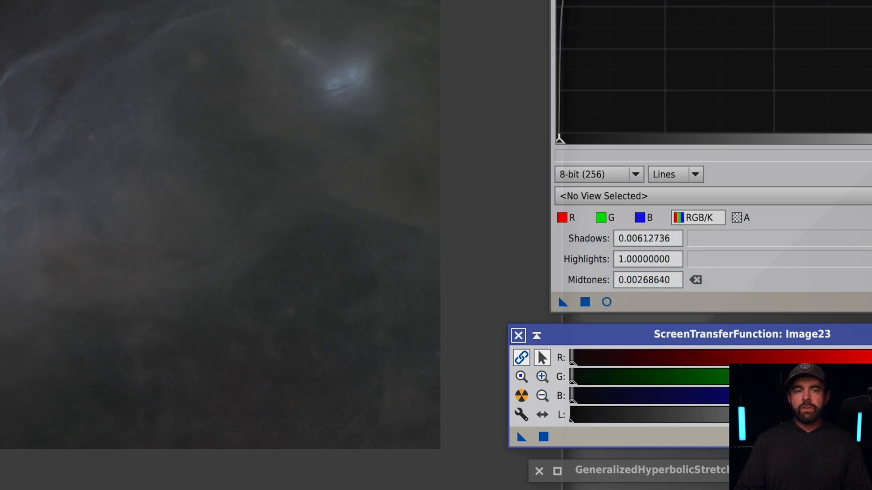
# - Reset the STF display stretch and apply HistogramTransformation to the image
pyautogui.click(562, 302)
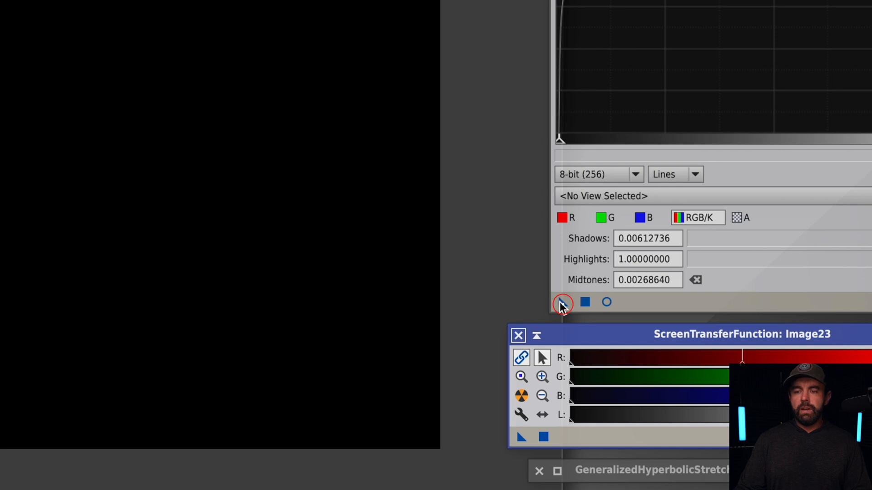
pyautogui.click(562, 302)
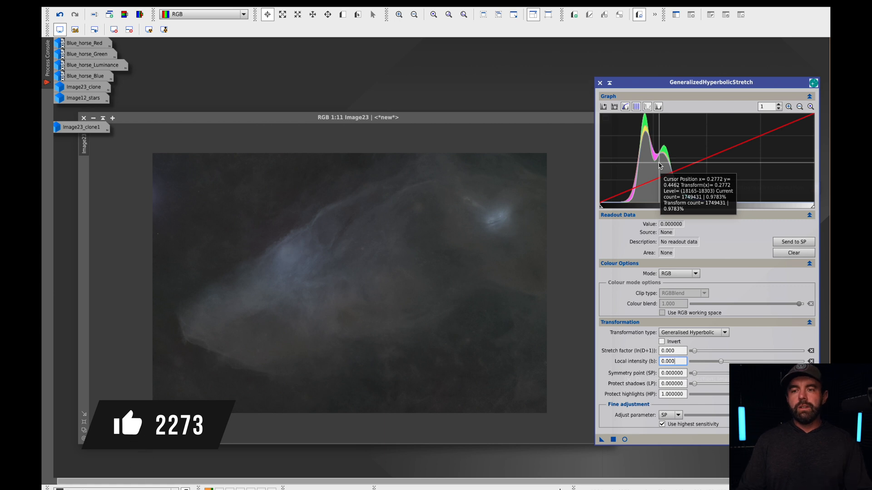
pyautogui.moveTo(689, 353)
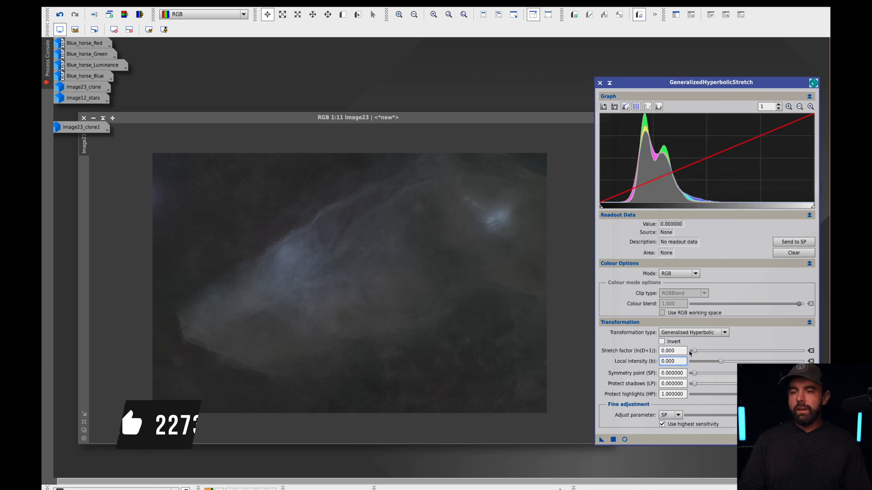
pyautogui.moveTo(692, 351)
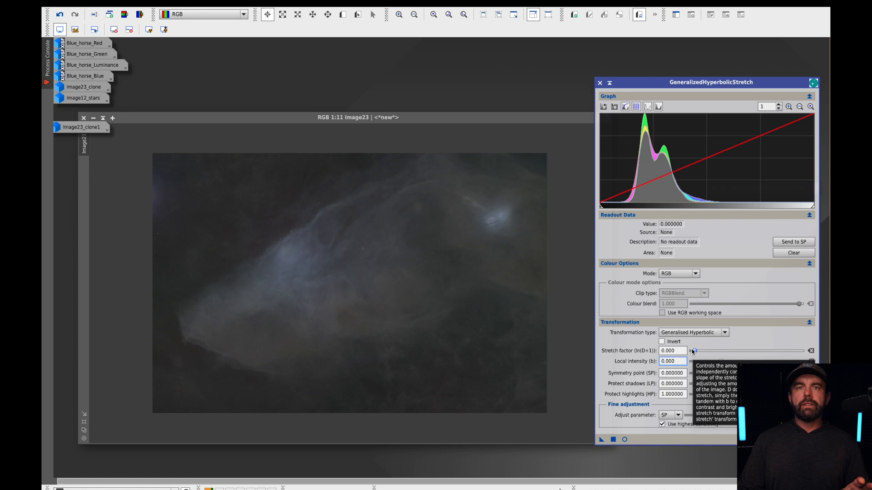
pyautogui.moveTo(517, 349)
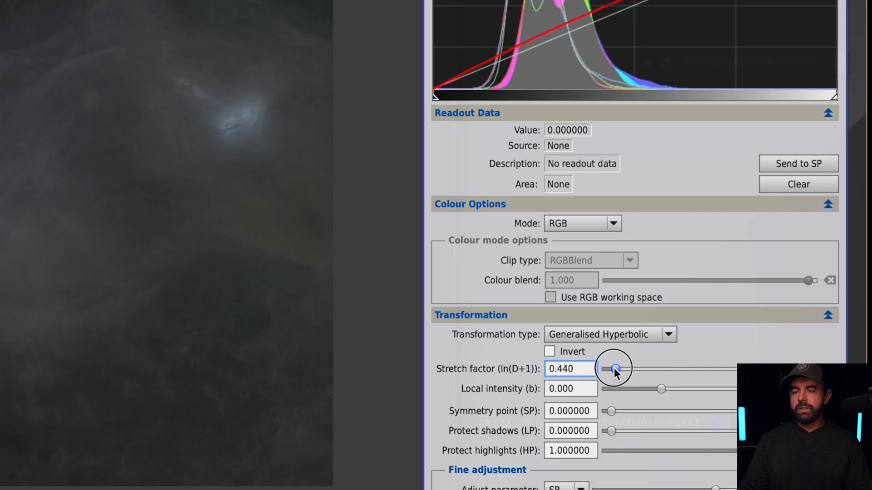
# - Set GHS stretch factor 0.52, local intensity 0.650 and symmetry point about 0.21–0.25
pyautogui.moveTo(615, 369); pyautogui.dragTo(615, 369)
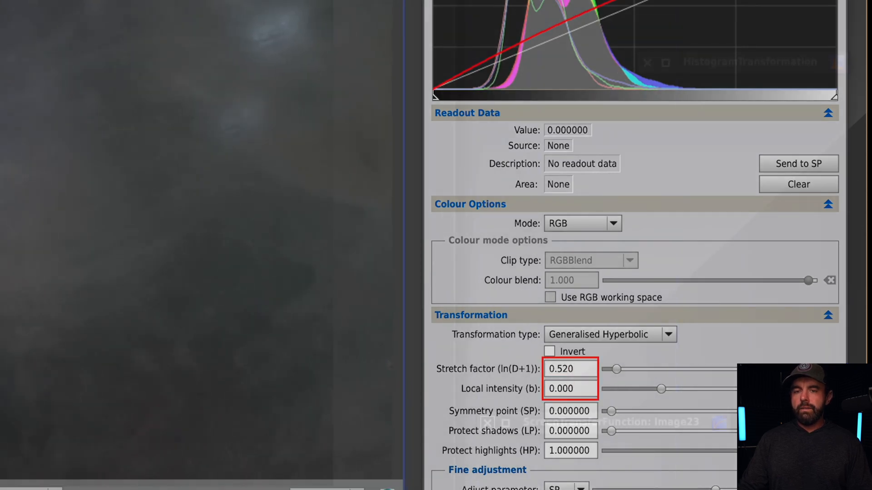
pyautogui.write('0.650')
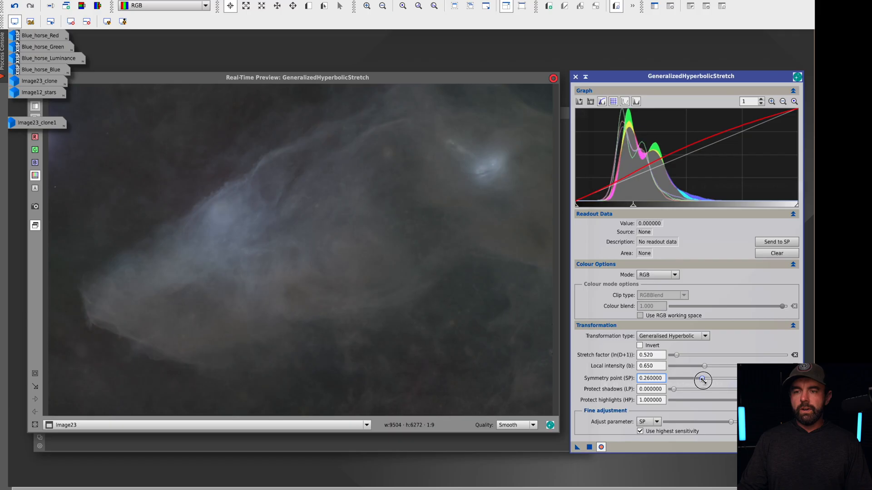
pyautogui.moveTo(702, 381); pyautogui.dragTo(699, 380)
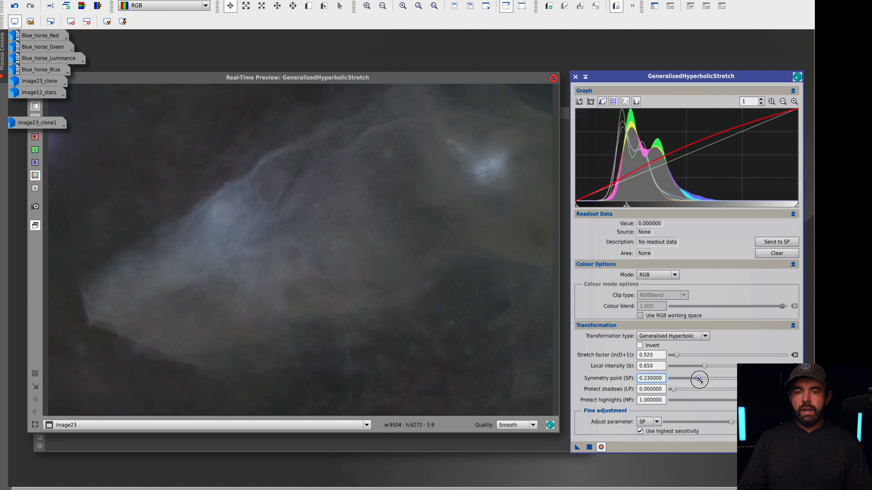
pyautogui.moveTo(699, 379); pyautogui.dragTo(703, 380)
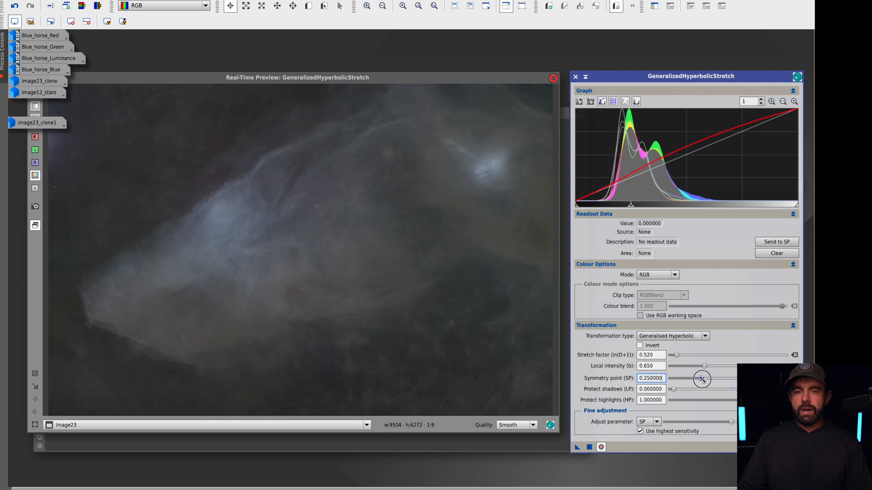
pyautogui.moveTo(702, 377); pyautogui.dragTo(696, 378)
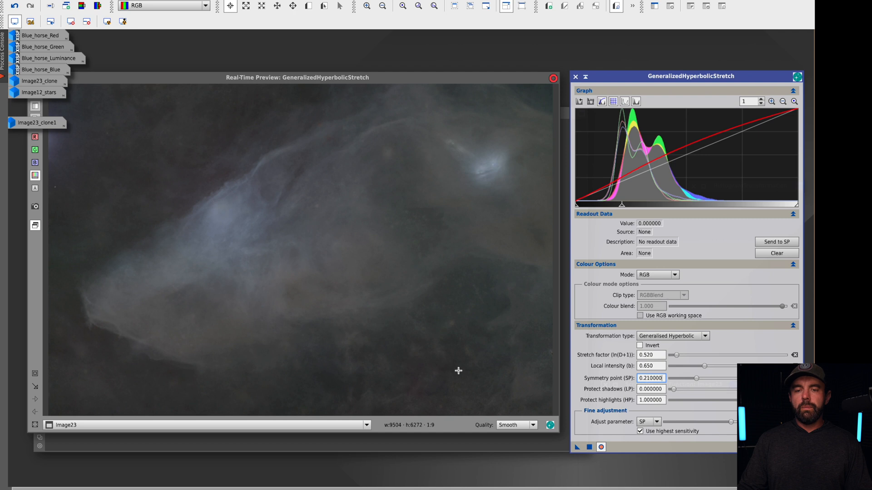
# - Apply the hyperbolic stretch to the nebula image and dismiss the Process Console
pyautogui.click(601, 447)
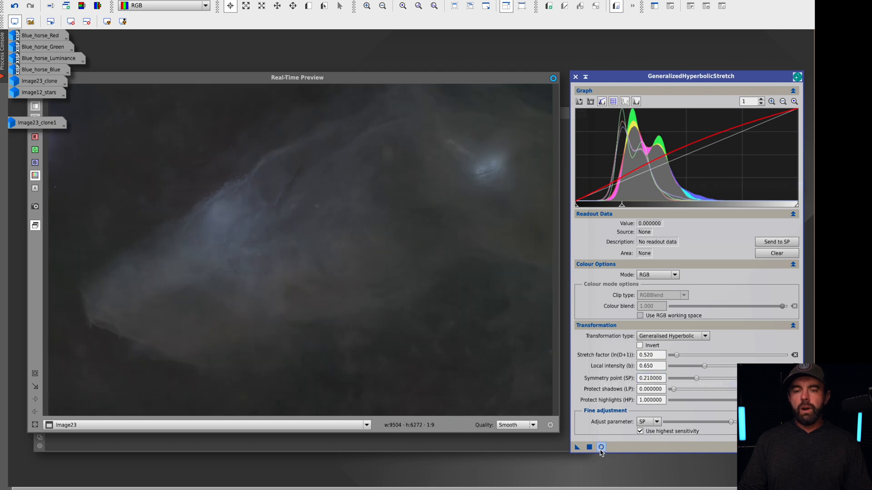
pyautogui.click(602, 446)
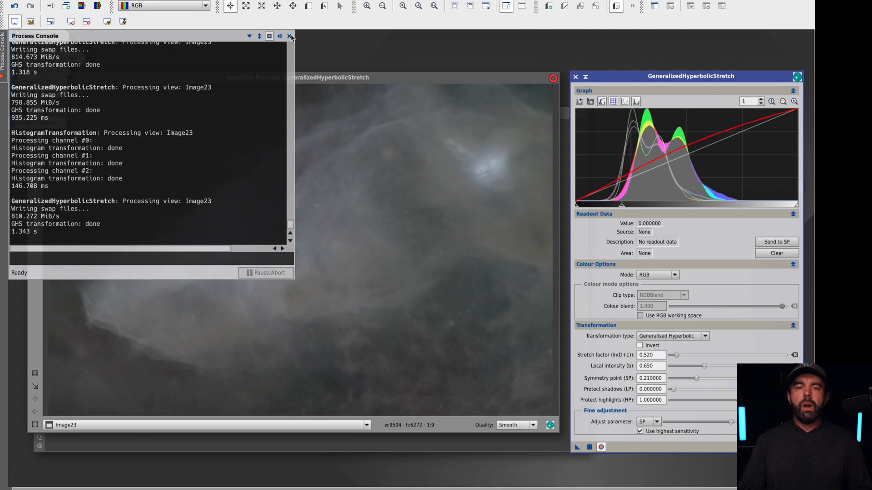
pyautogui.click(290, 36)
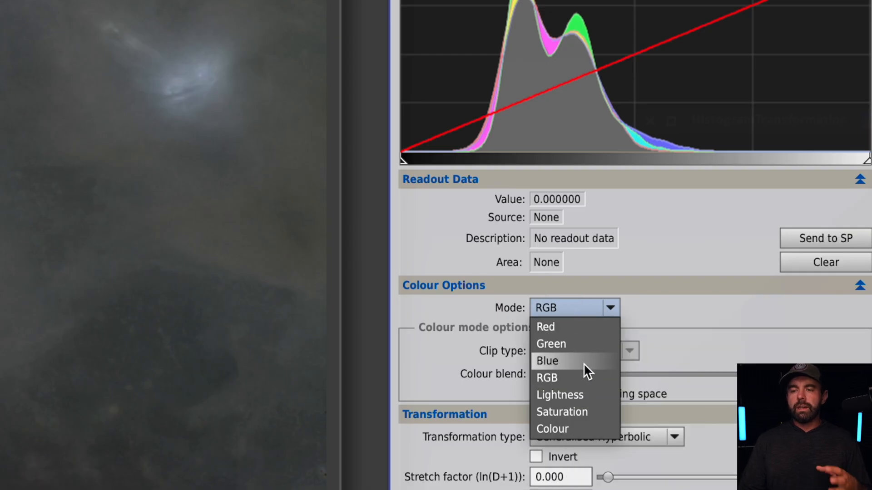
# - With Mode Blue, set stretch factor 0.44, local intensity 0.49 and try symmetry points from 0 to 1.0
pyautogui.click(546, 361)
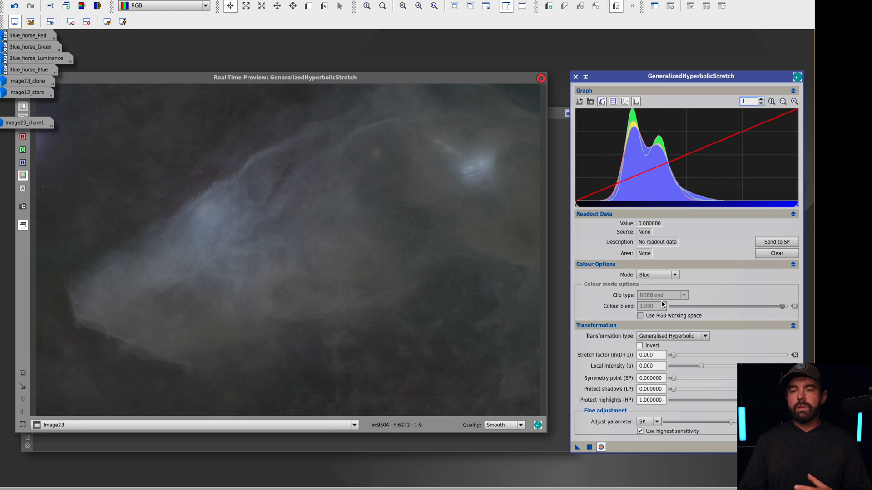
pyautogui.moveTo(672, 339)
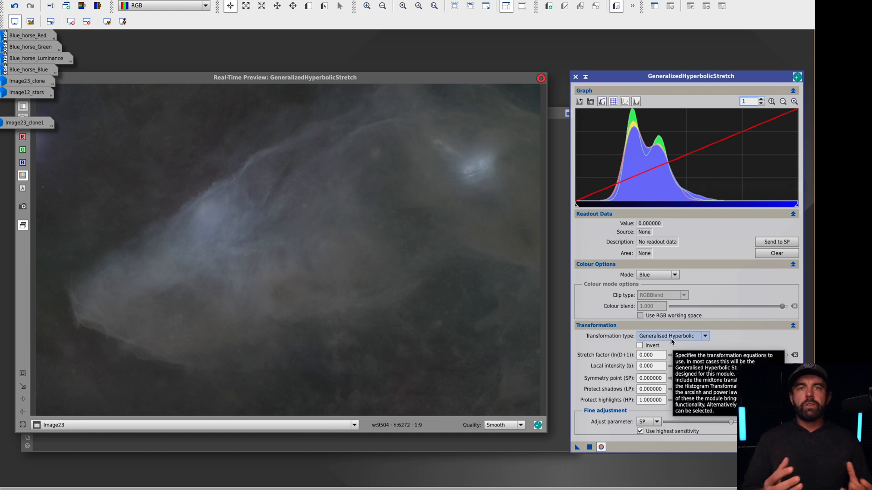
pyautogui.moveTo(674, 267)
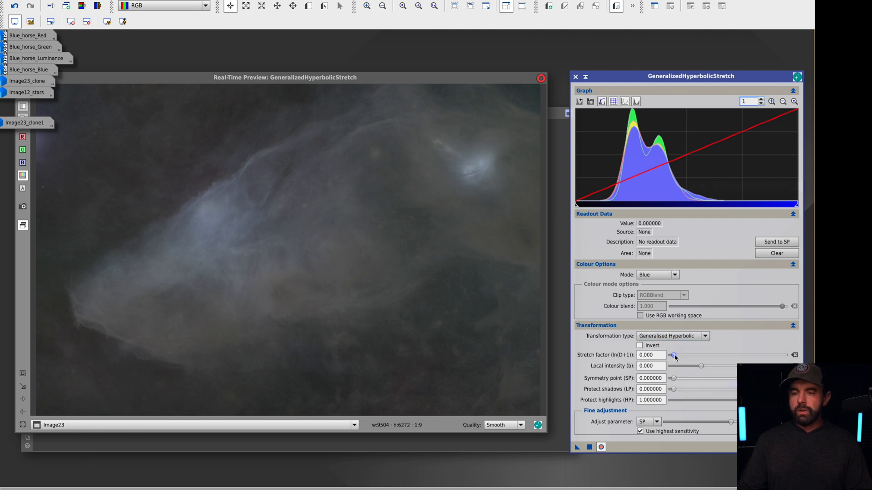
pyautogui.moveTo(670, 355); pyautogui.dragTo(675, 355)
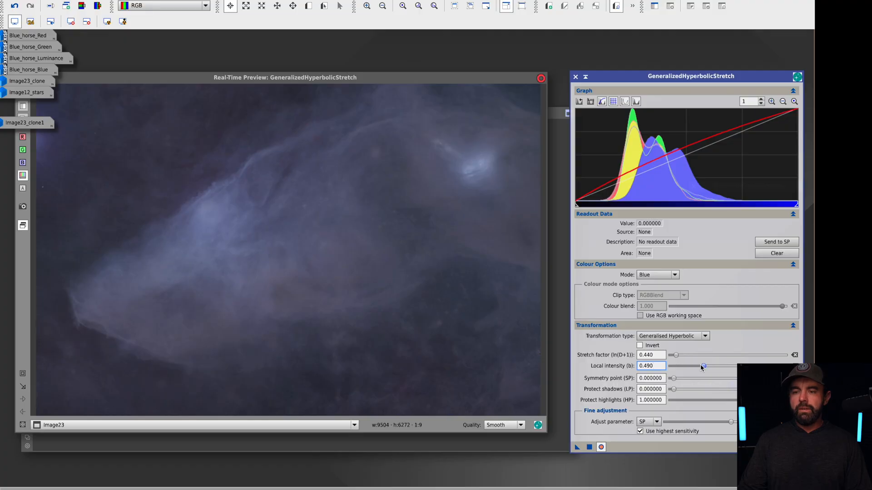
pyautogui.moveTo(674, 378)
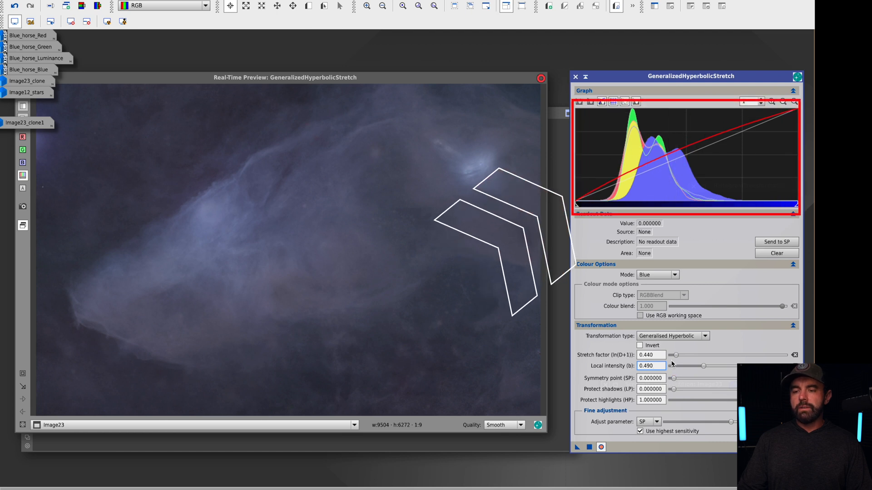
pyautogui.moveTo(672, 378); pyautogui.dragTo(707, 378)
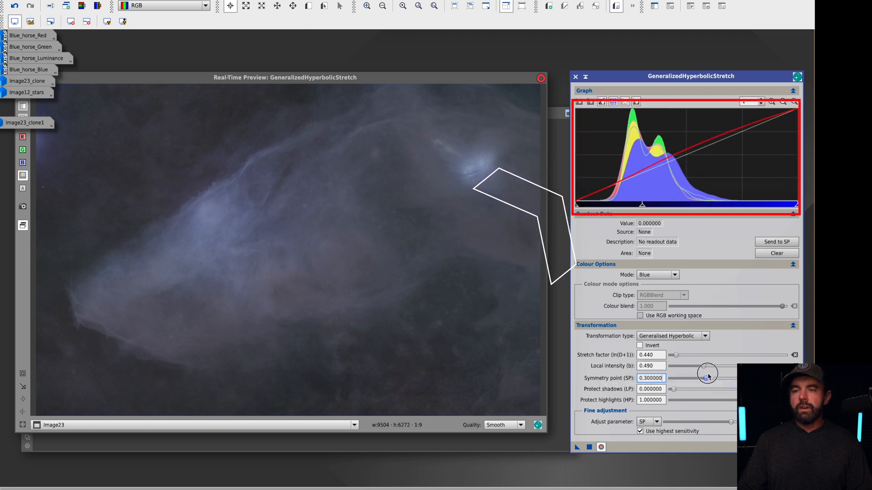
pyautogui.moveTo(706, 375); pyautogui.dragTo(714, 375)
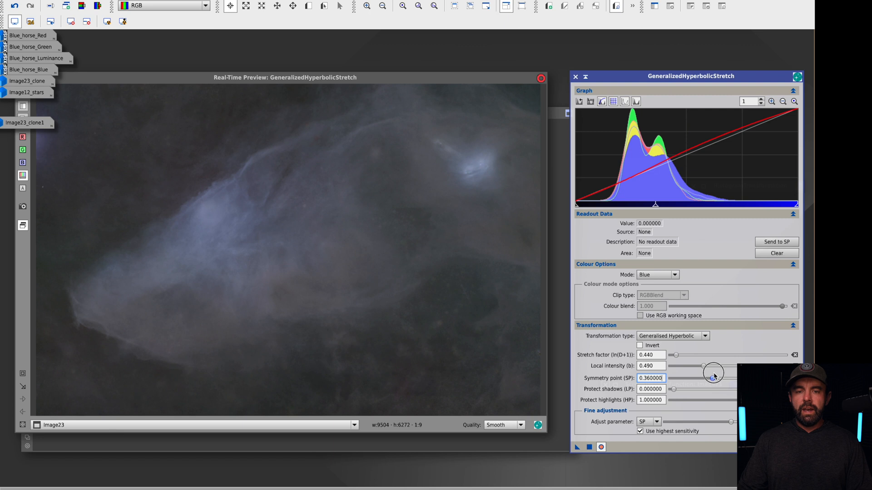
pyautogui.moveTo(712, 378); pyautogui.dragTo(666, 377)
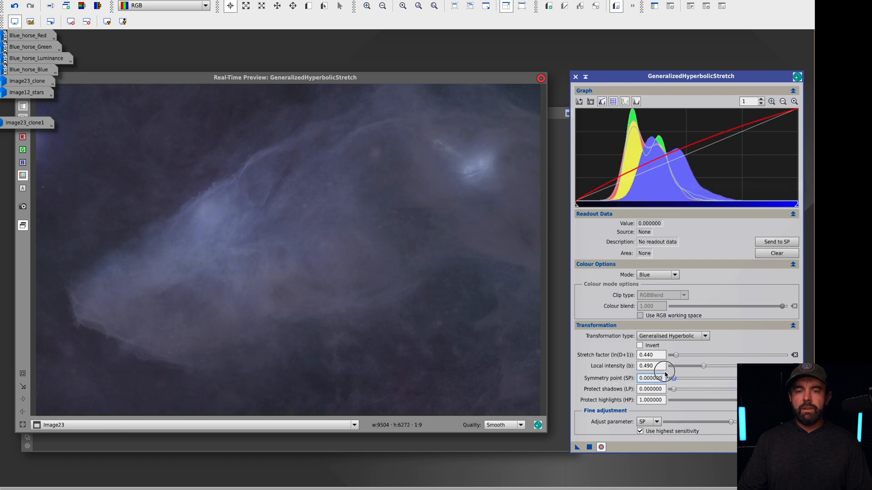
pyautogui.moveTo(672, 377); pyautogui.dragTo(699, 378)
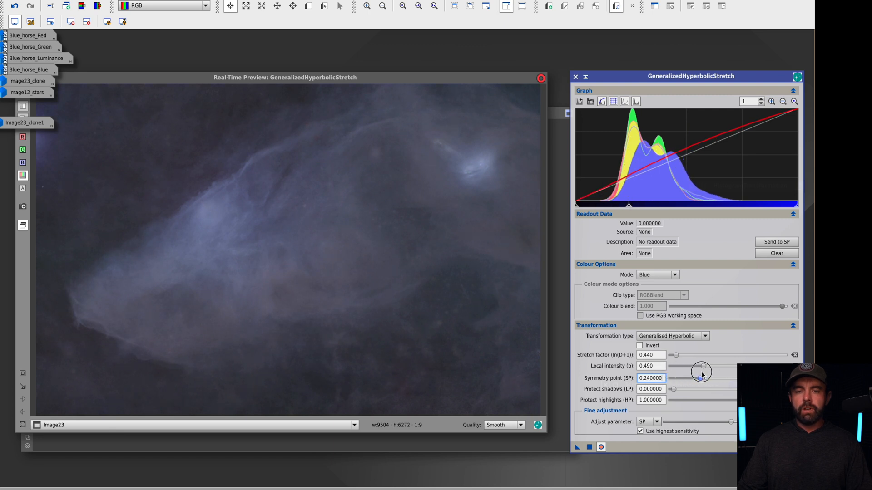
pyautogui.moveTo(699, 378); pyautogui.dragTo(712, 373)
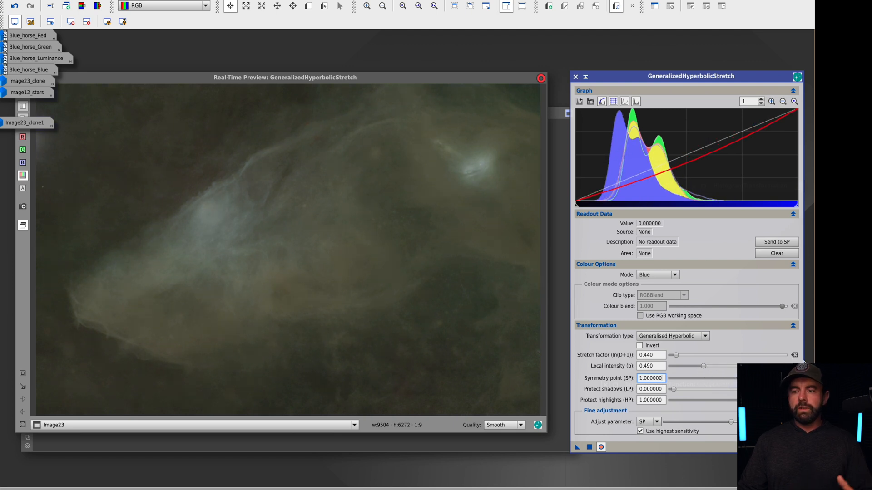
pyautogui.moveTo(783, 378); pyautogui.dragTo(708, 377)
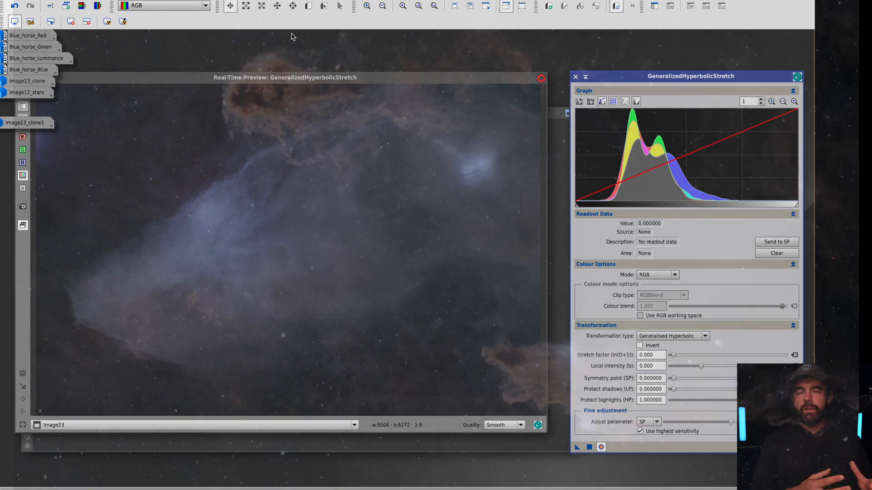
# - With Mode Green, set stretch factor 0.34, local intensity 0.57 and symmetry point 0.40
pyautogui.click(674, 274)
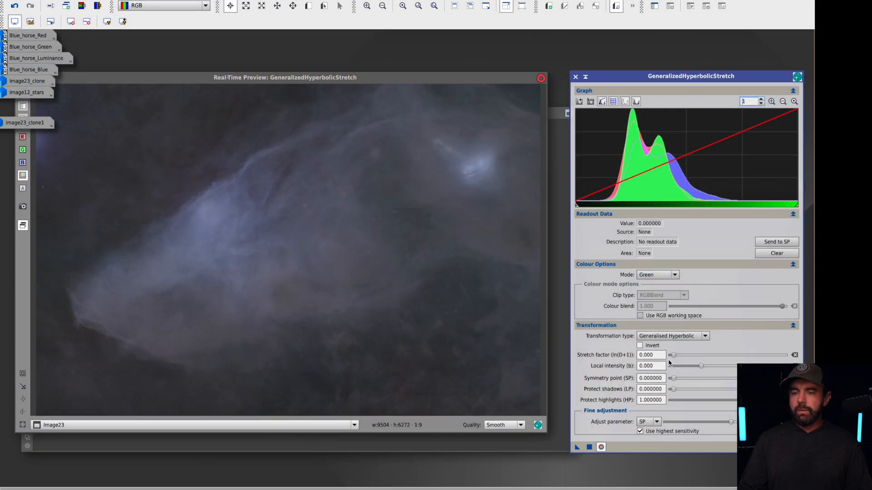
pyautogui.moveTo(673, 355); pyautogui.dragTo(676, 355)
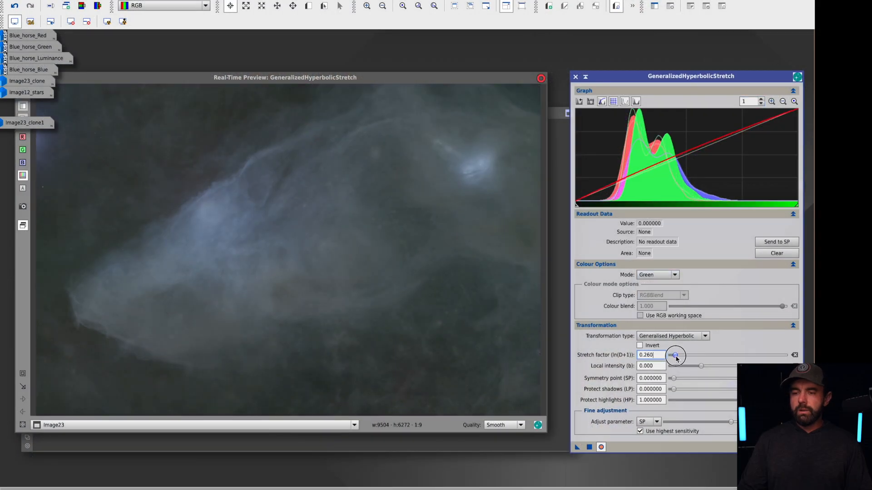
pyautogui.moveTo(673, 365); pyautogui.dragTo(702, 366)
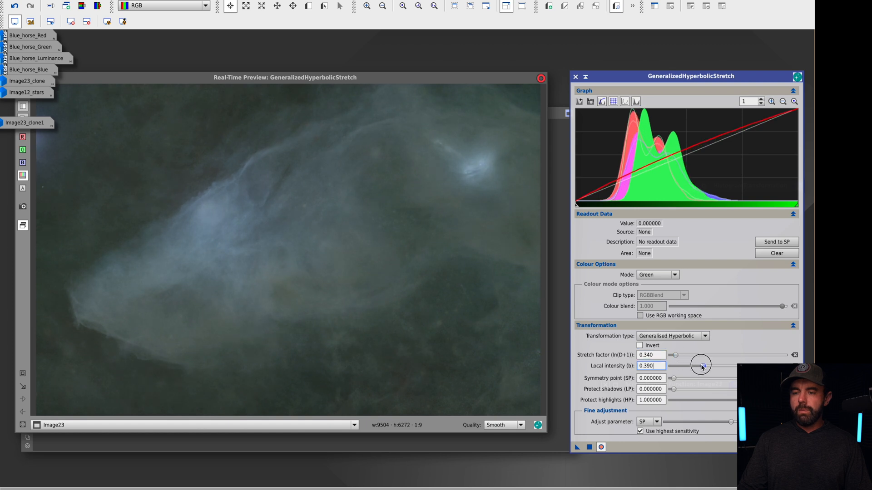
pyautogui.moveTo(702, 365); pyautogui.dragTo(705, 366)
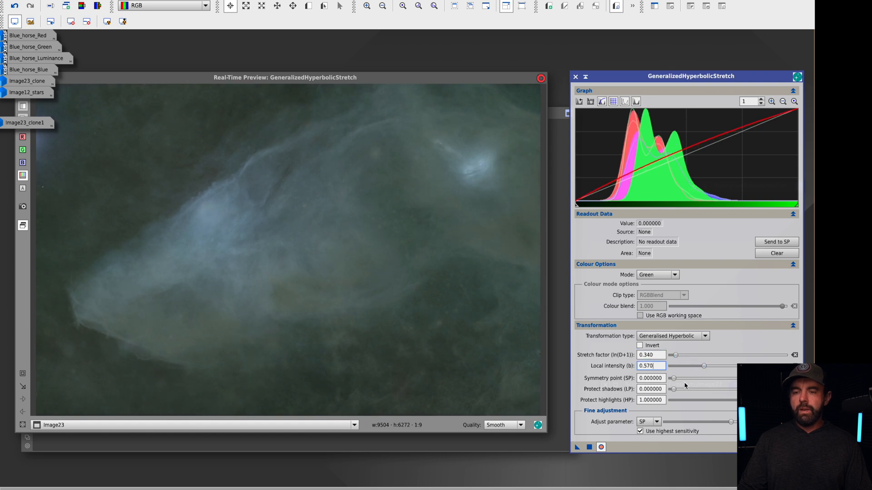
pyautogui.moveTo(673, 378); pyautogui.dragTo(721, 378)
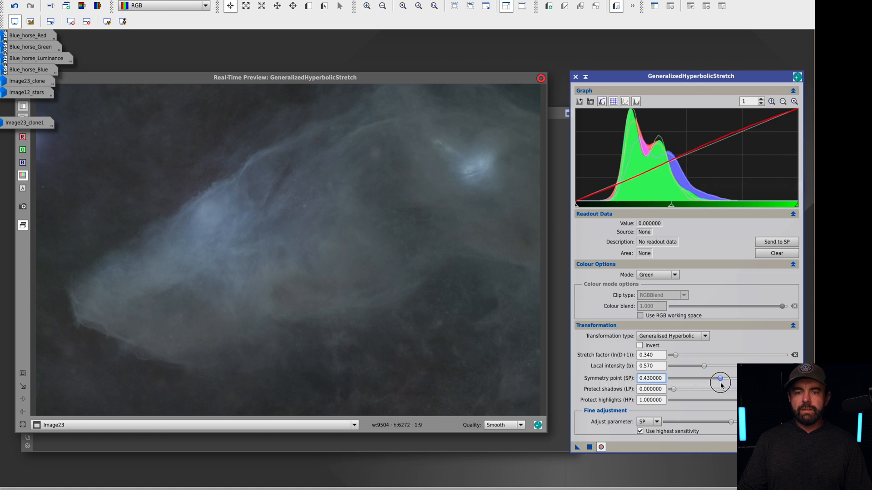
pyautogui.moveTo(721, 378); pyautogui.dragTo(715, 379)
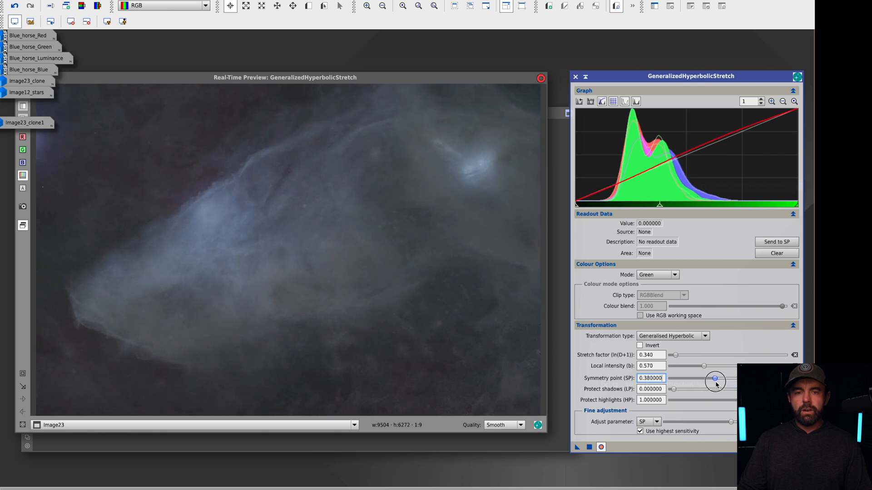
pyautogui.moveTo(715, 379); pyautogui.dragTo(718, 379)
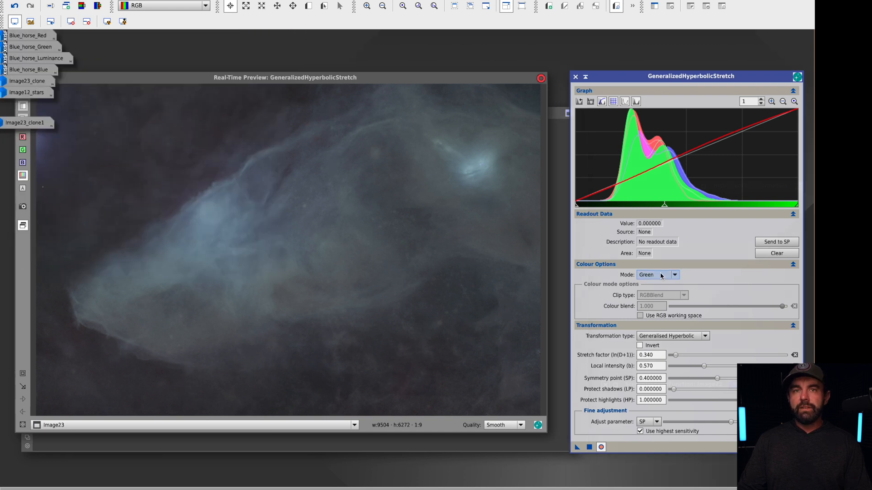
pyautogui.click(674, 274)
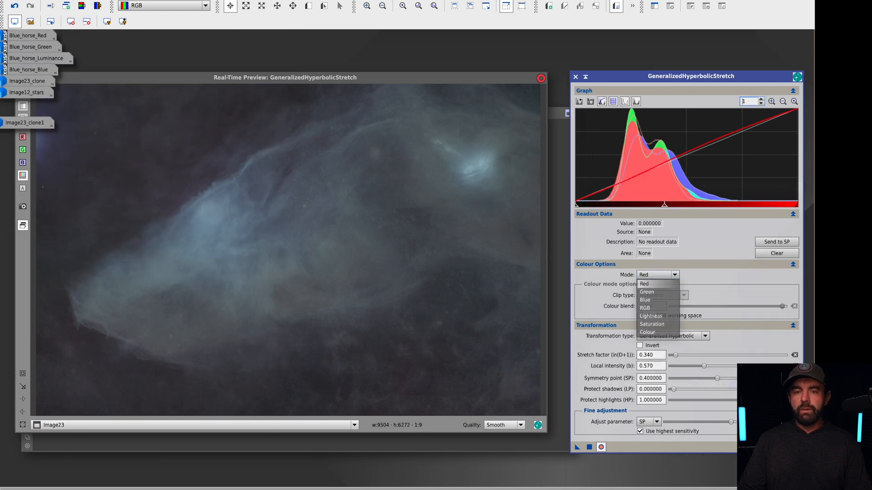
# - Choose Red as the GHS mode and preview the same stretch on the red channel
pyautogui.click(644, 283)
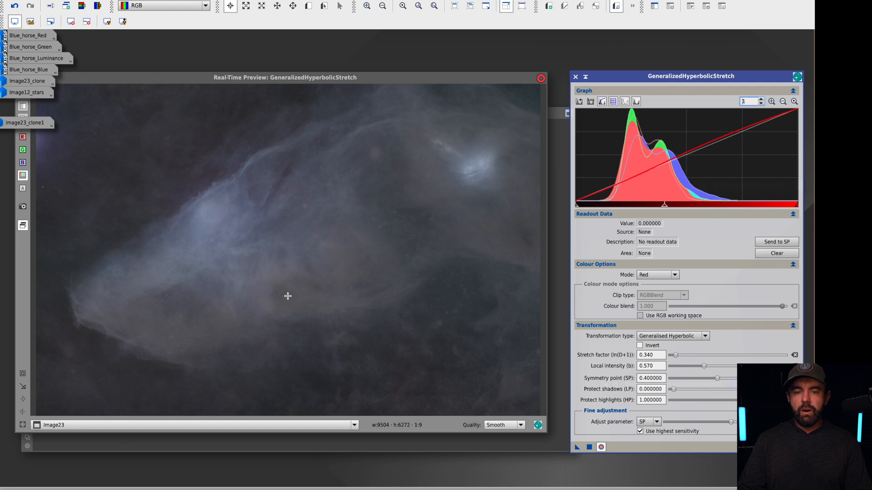
pyautogui.moveTo(375, 280)
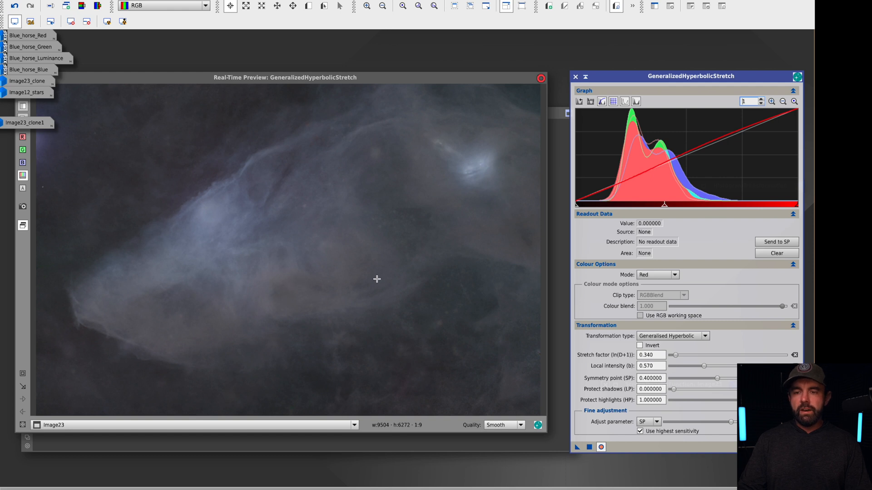
pyautogui.moveTo(518, 238)
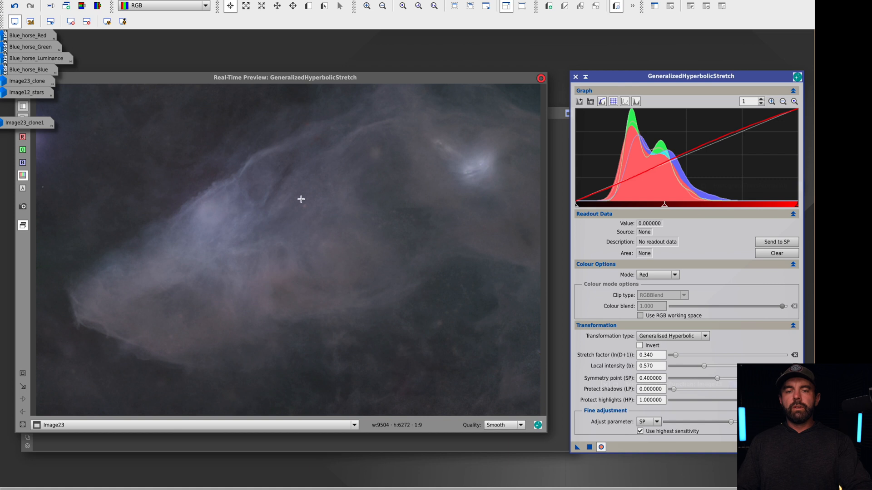
pyautogui.moveTo(368, 238)
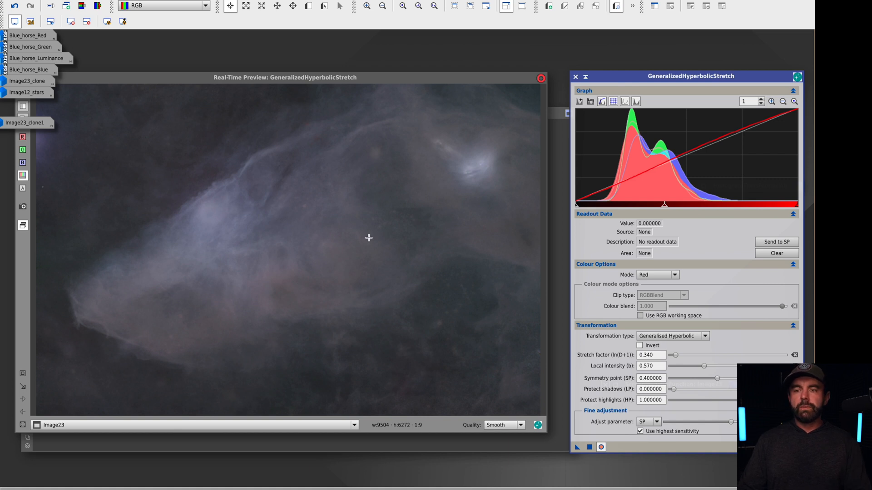
pyautogui.click(674, 274)
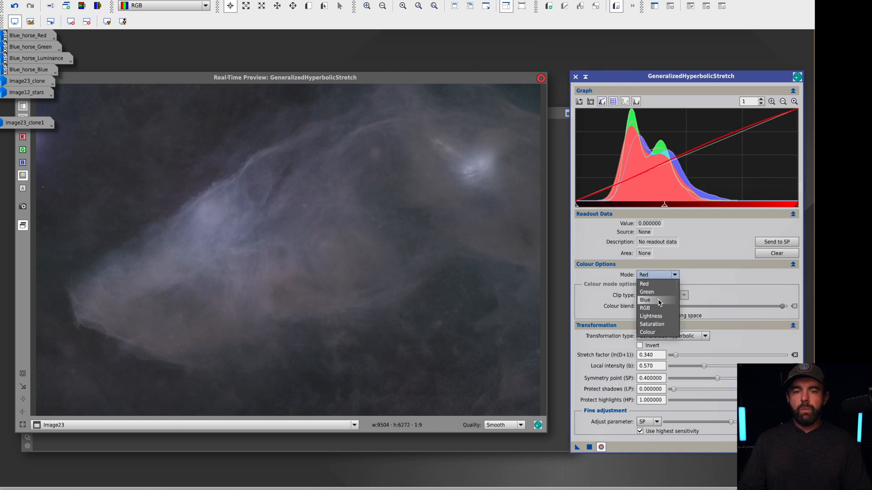
# - With Mode Blue, settle the symmetry point at 0.46, apply to Image23 and dismiss the Process Console
pyautogui.click(645, 300)
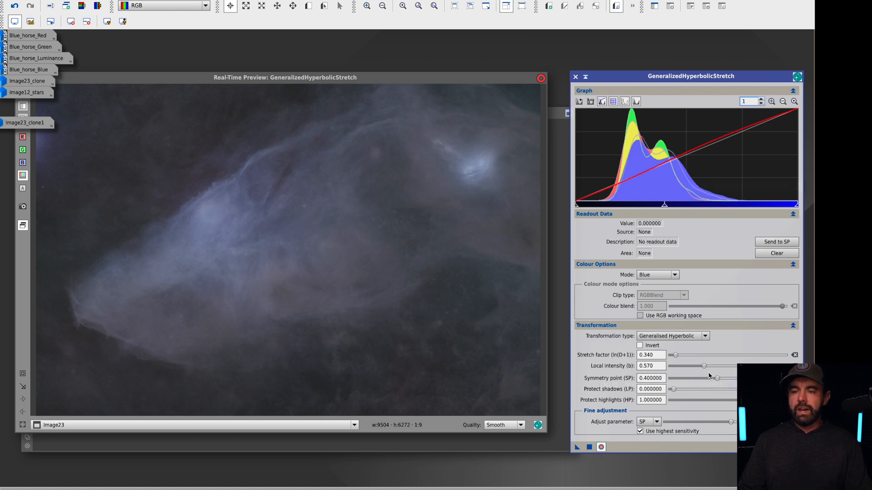
pyautogui.moveTo(718, 378); pyautogui.dragTo(712, 380)
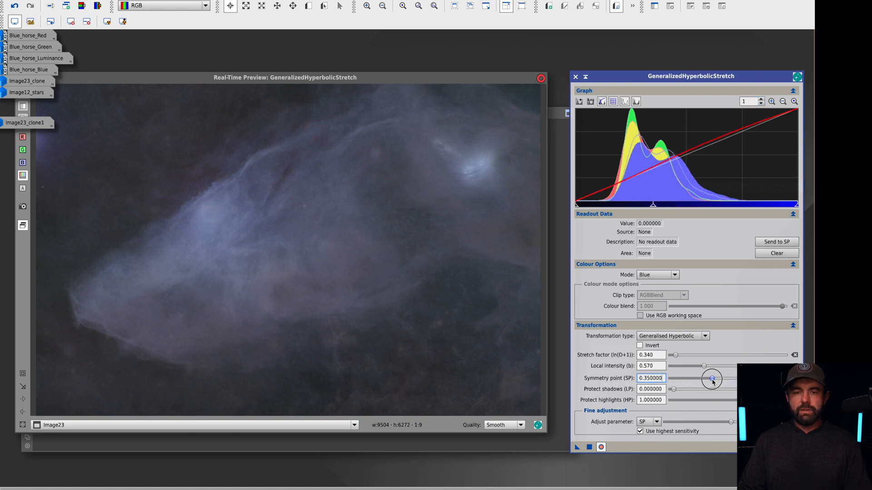
pyautogui.moveTo(712, 379); pyautogui.dragTo(723, 379)
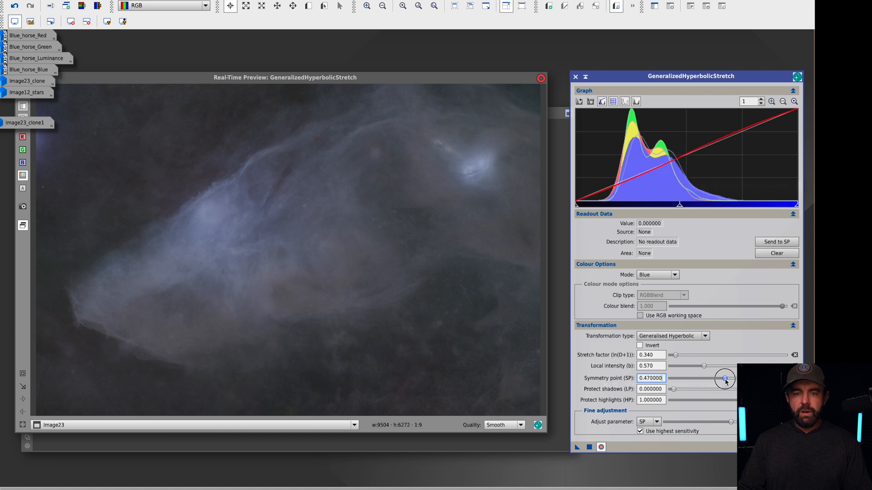
pyautogui.moveTo(725, 379); pyautogui.dragTo(722, 378)
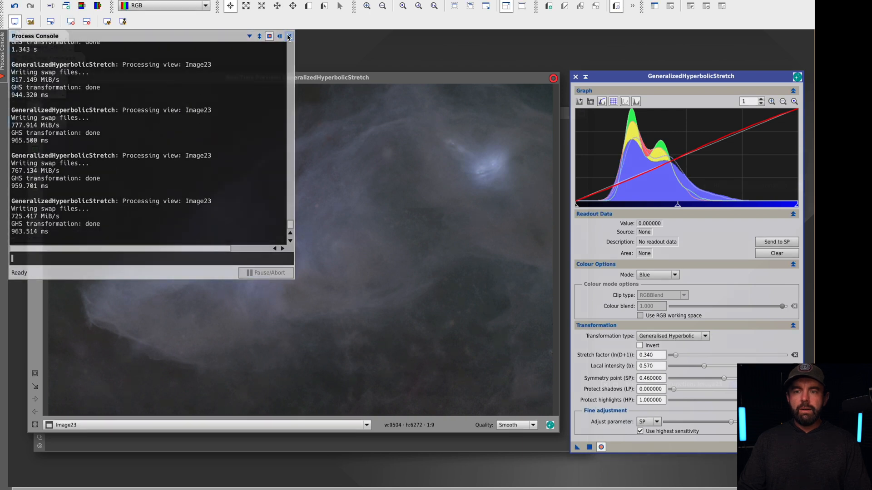
pyautogui.click(289, 36)
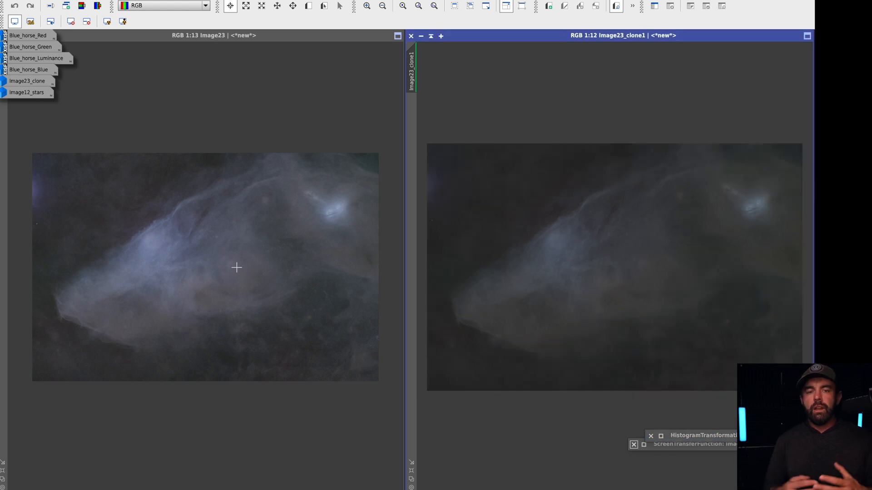
pyautogui.moveTo(208, 157)
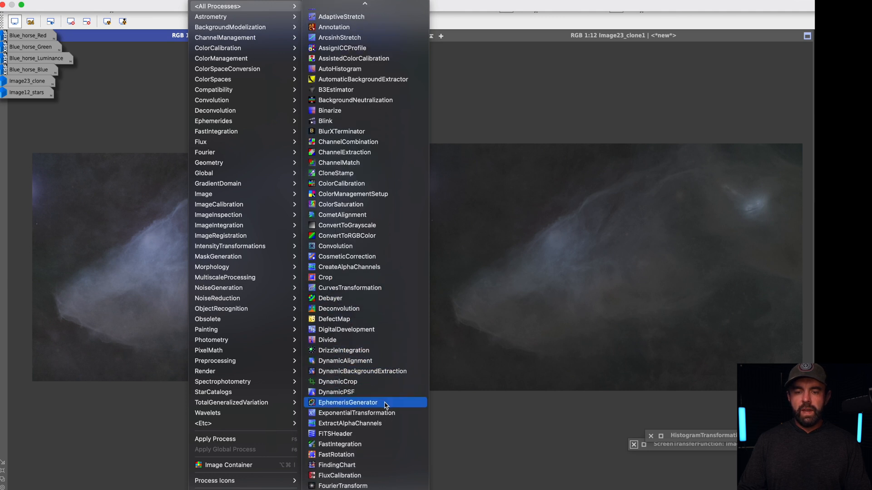
# - Reopen GeneralizedHyperbolicStretch from All Processes and set Transformation type to Linear
pyautogui.scroll(-3)
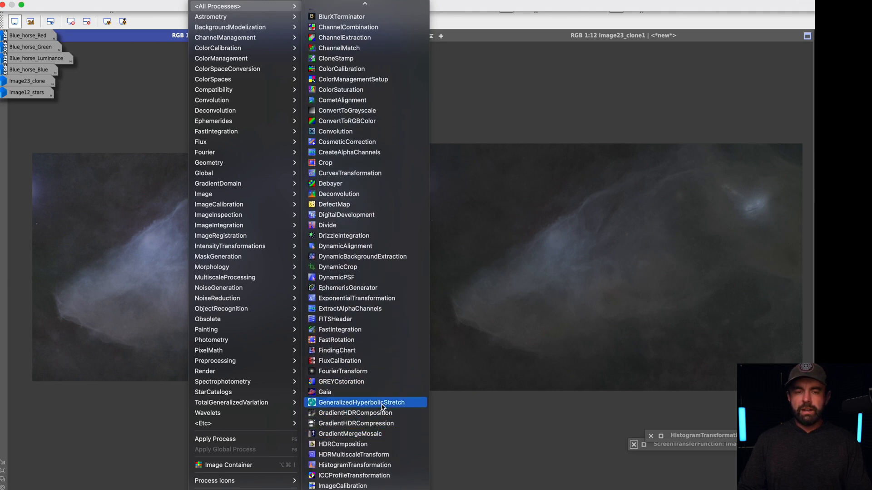
pyautogui.click(365, 403)
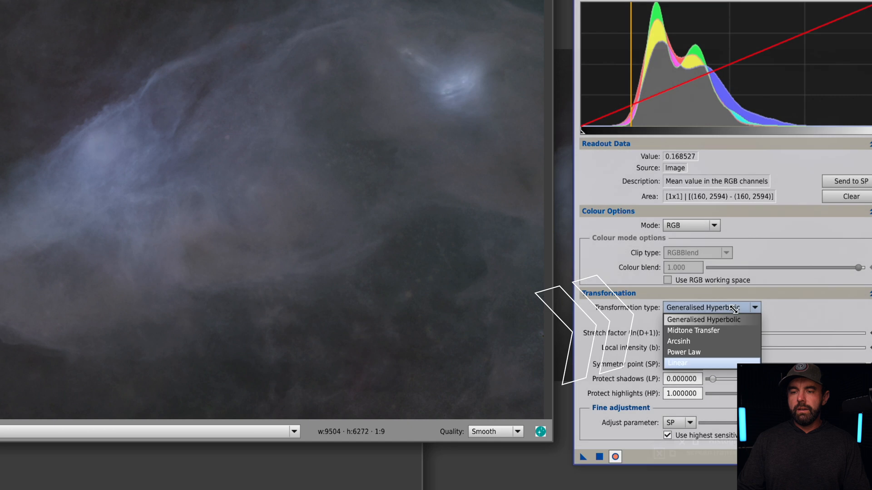
pyautogui.click(677, 363)
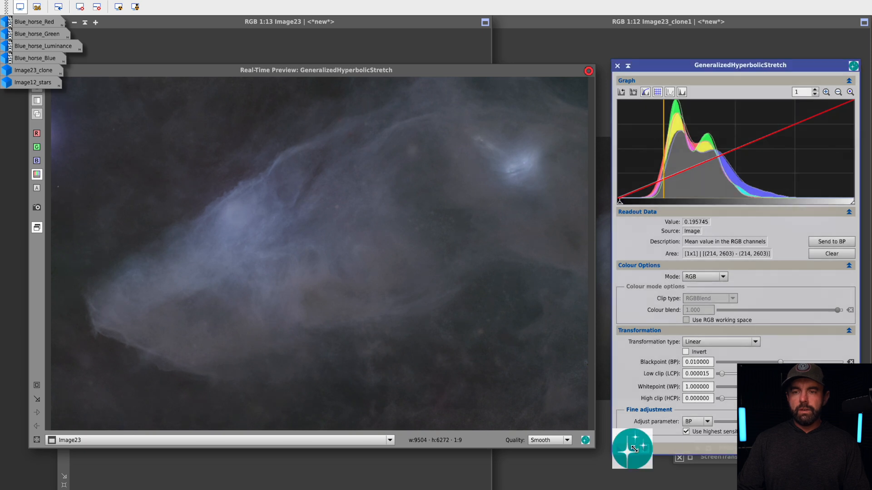
# - Apply the linear blackpoint stretch to Image23, close the Real-Time Preview and iconize Image23_clone1
pyautogui.click(632, 449)
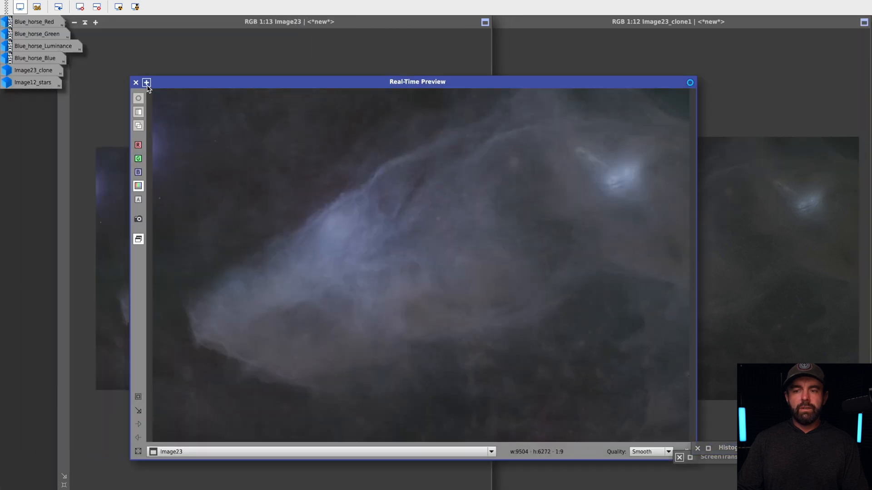
pyautogui.click(136, 83)
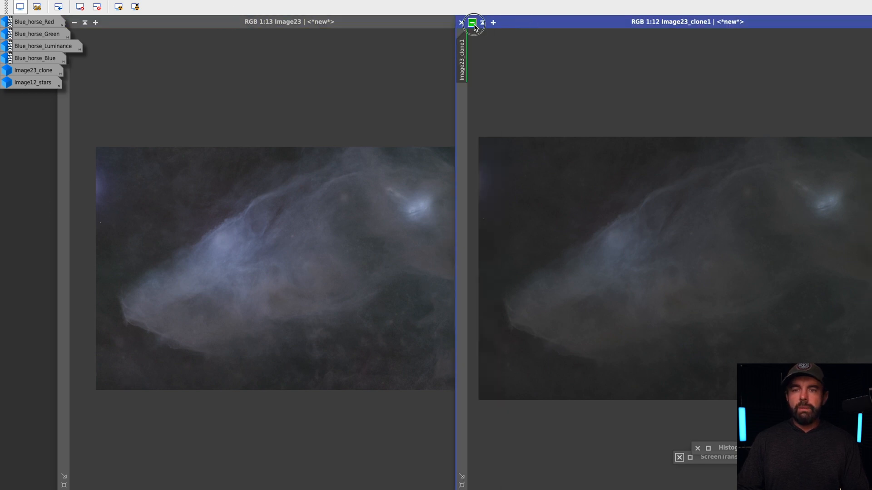
pyautogui.click(473, 22)
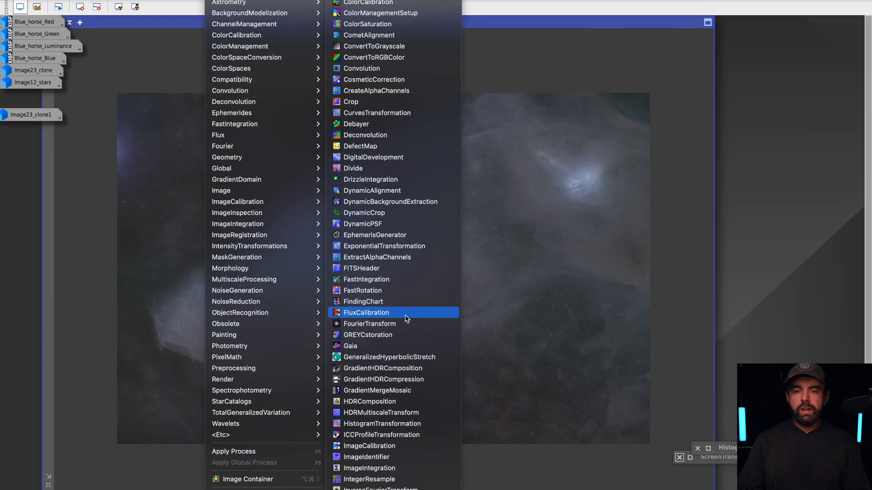
pyautogui.moveTo(360, 115)
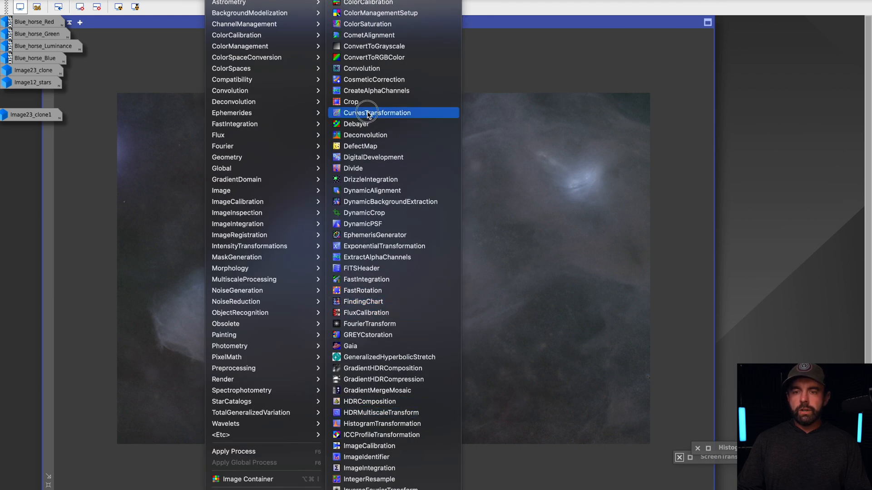
# - In CurvesTransformation, add a midpoint on the S curve and lift it to boost saturation
pyautogui.click(376, 113)
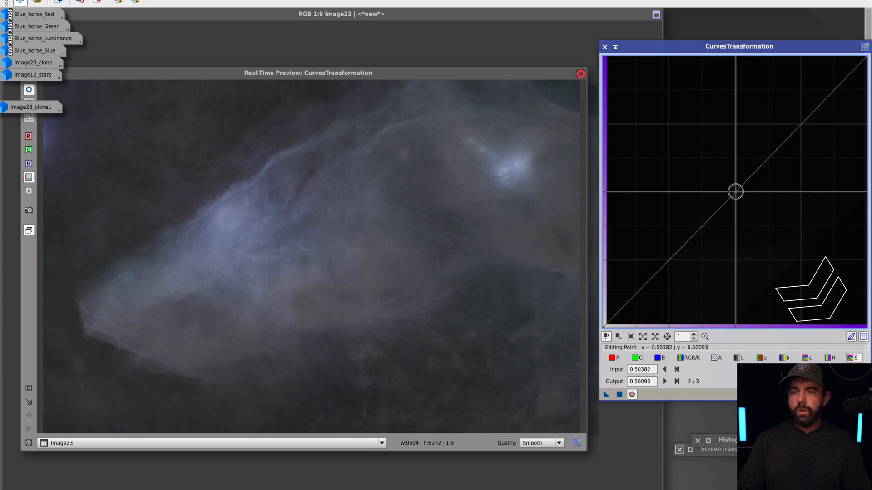
pyautogui.moveTo(735, 192); pyautogui.dragTo(725, 183)
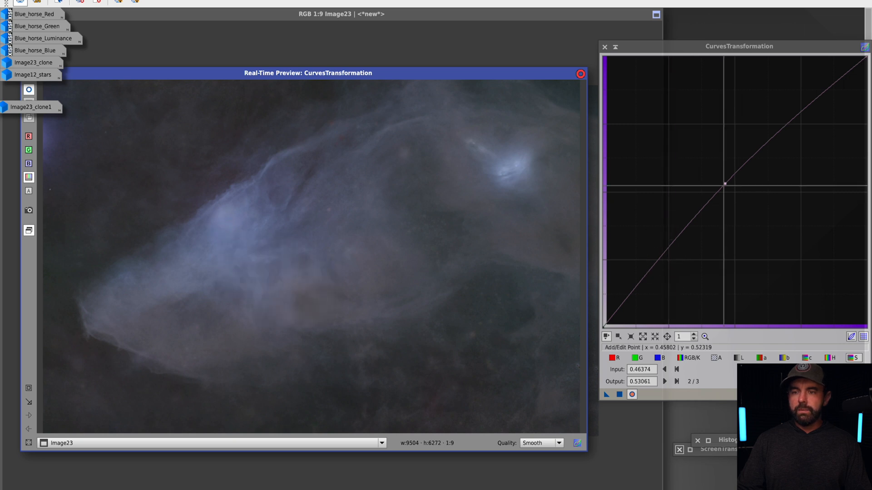
pyautogui.moveTo(724, 182); pyautogui.dragTo(684, 226)
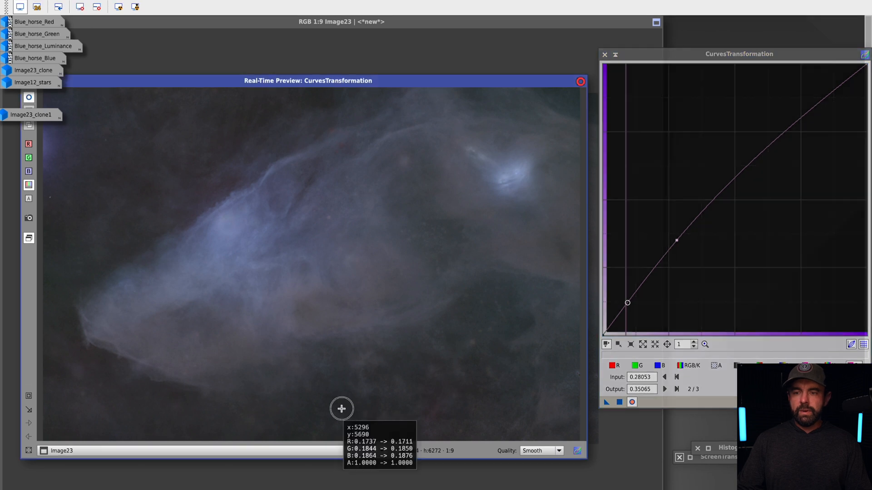
pyautogui.click(622, 306)
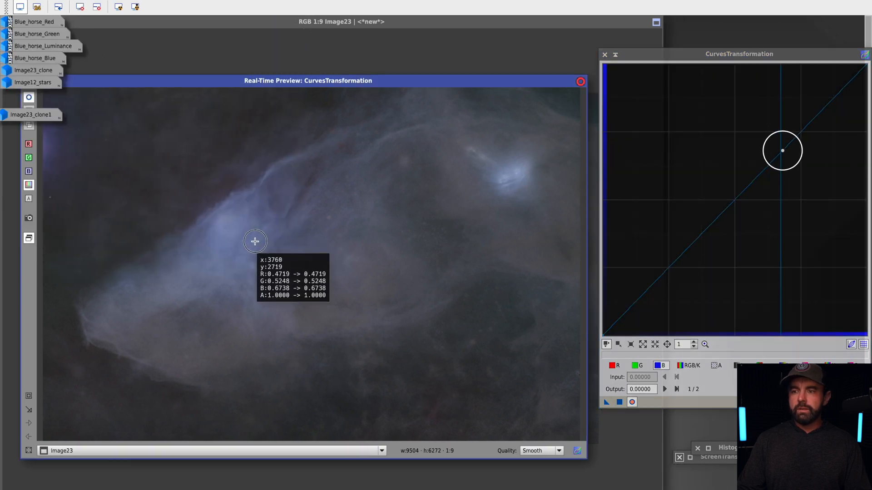
# - Shape the B-channel curve on Image23: lift the bright tones, pull the shadows slightly down
pyautogui.moveTo(781, 150); pyautogui.dragTo(776, 148)
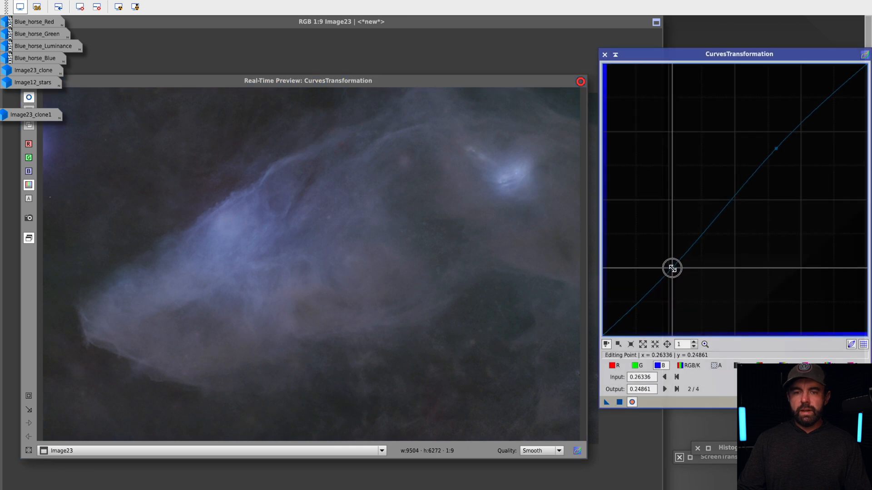
pyautogui.moveTo(672, 269); pyautogui.dragTo(672, 273)
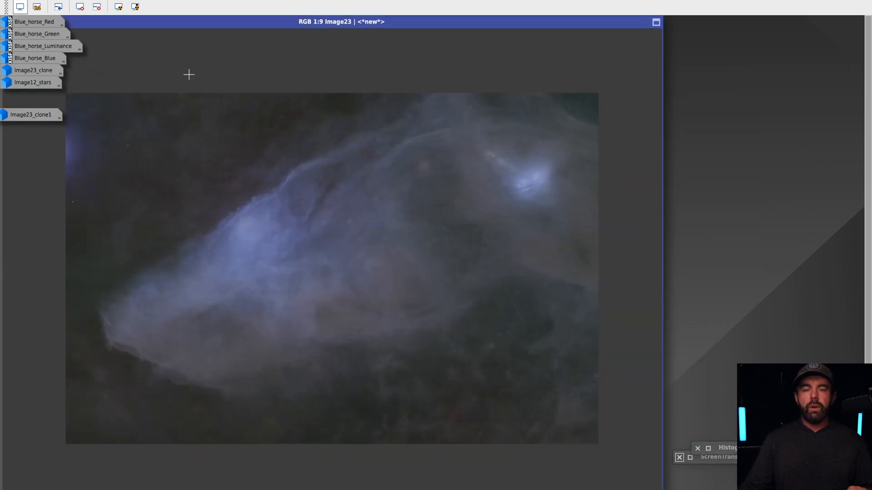
pyautogui.moveTo(193, 67)
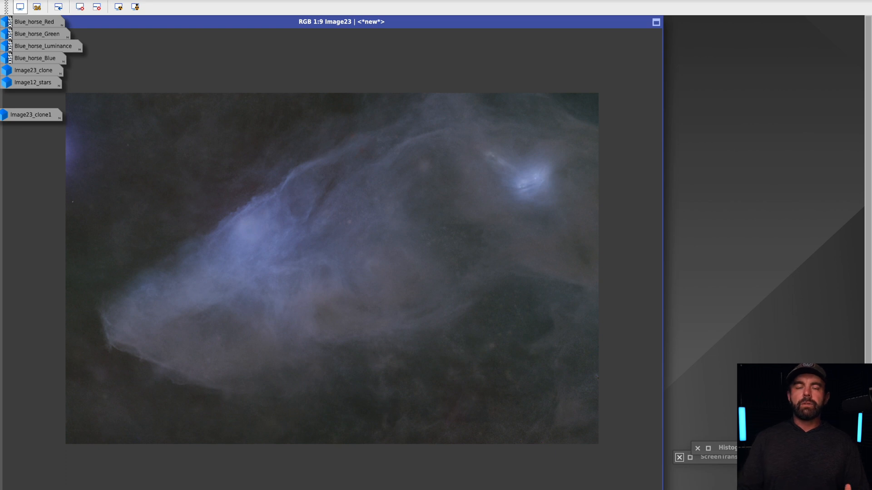
pyautogui.moveTo(44, 184)
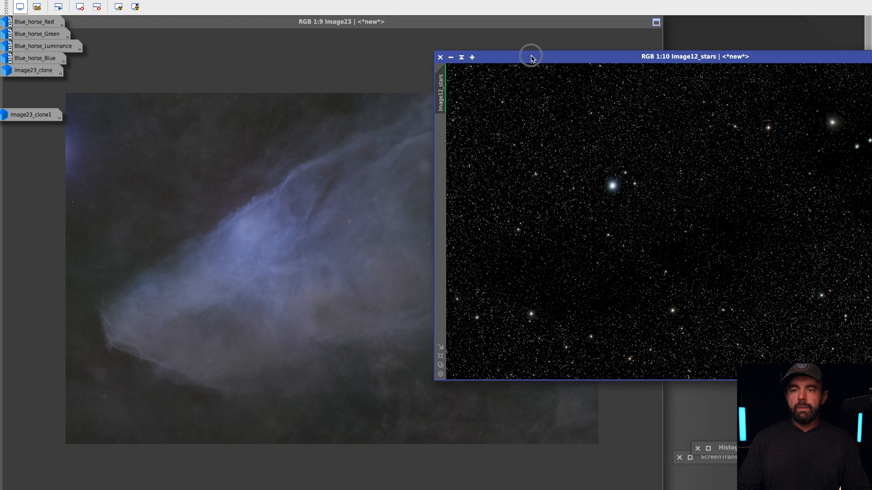
# - Position the restored Image12_stars view over the nebula image
pyautogui.moveTo(529, 56); pyautogui.dragTo(280, 79)
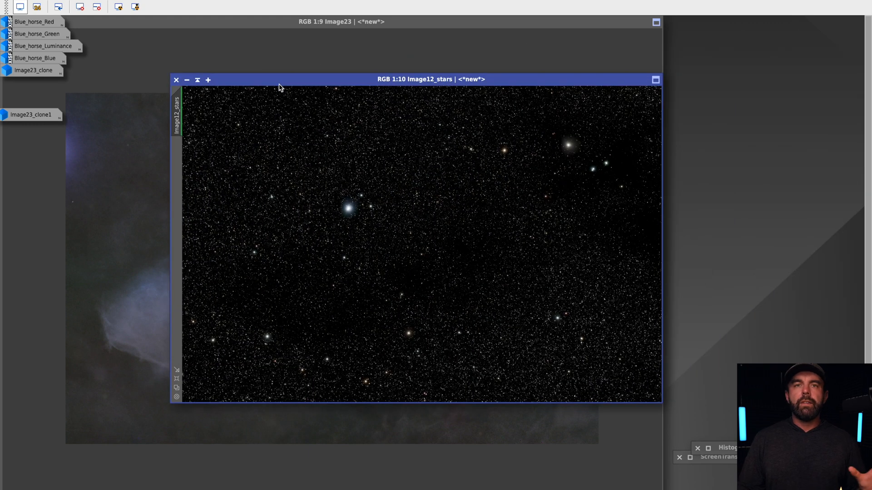